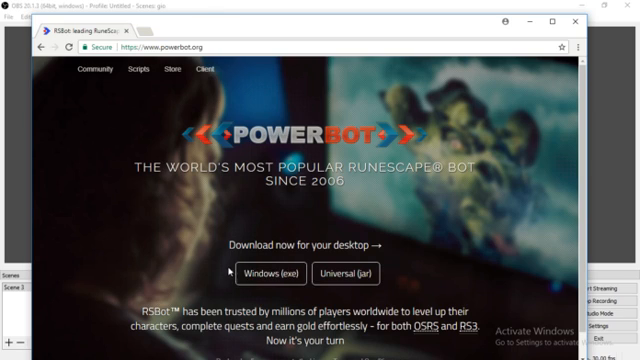
mouse_move(263, 273)
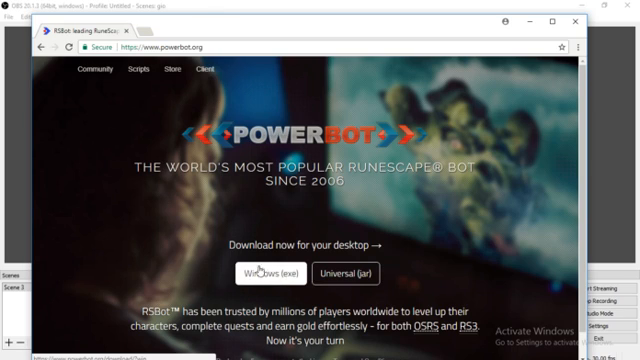
mouse_move(134, 71)
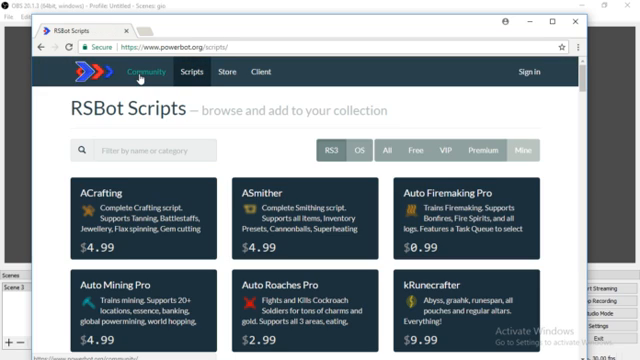
mouse_move(532, 72)
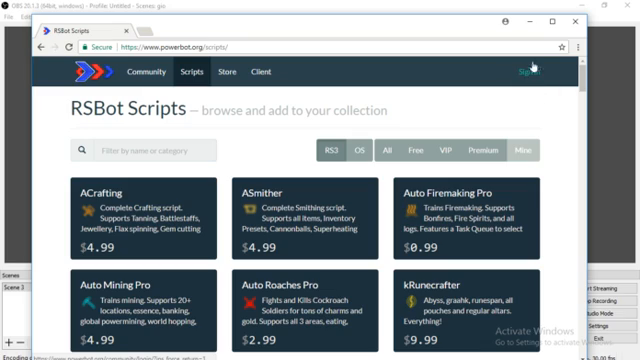
mouse_move(472, 110)
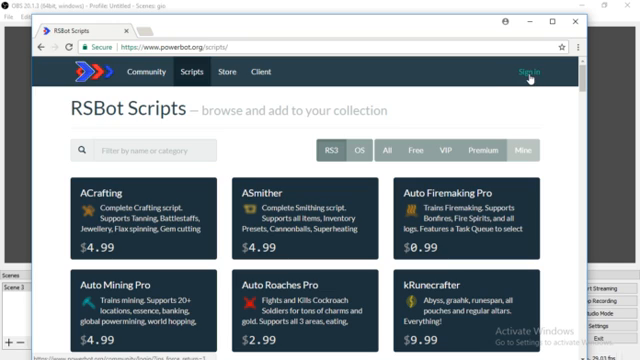
Scroll down the RSBot Scripts catalogue on powerbot.org
scroll("down", 3)
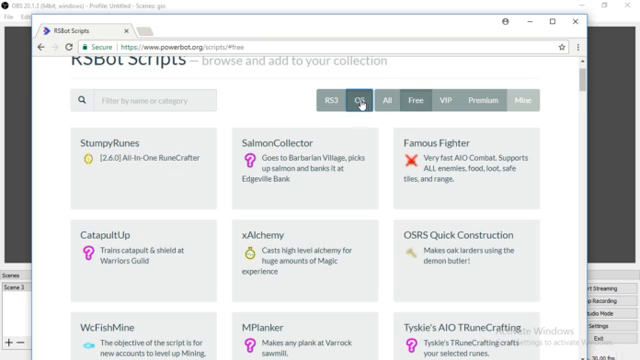
Scroll through the free OS scripts like StumpyRunes, SalmonCollector and Famous Fighter
scroll("down", 3)
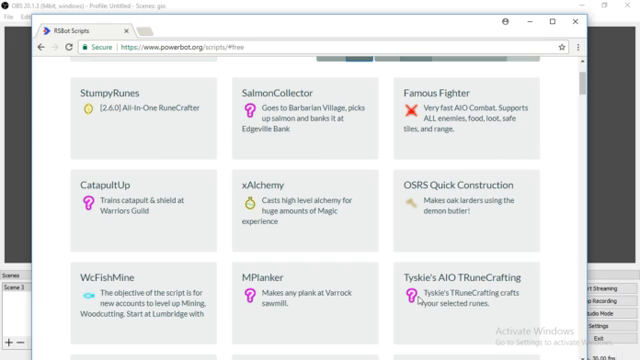
scroll("down", 3)
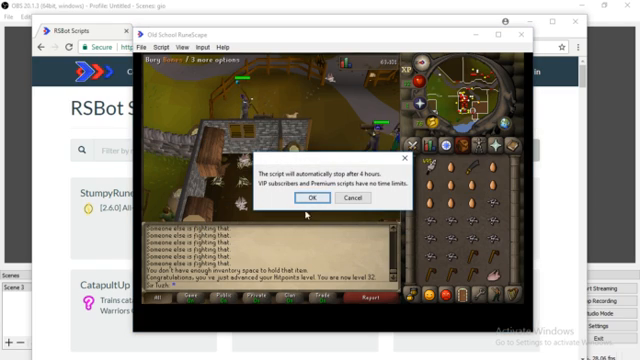
Accept the 4-hour limit notice and refresh SAIO Combat's nearby monsters list
left_click(309, 199)
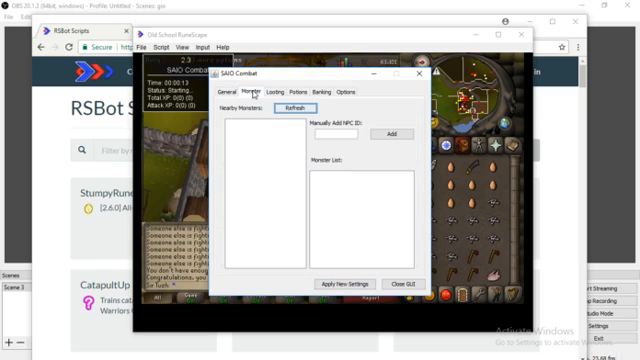
left_click(280, 106)
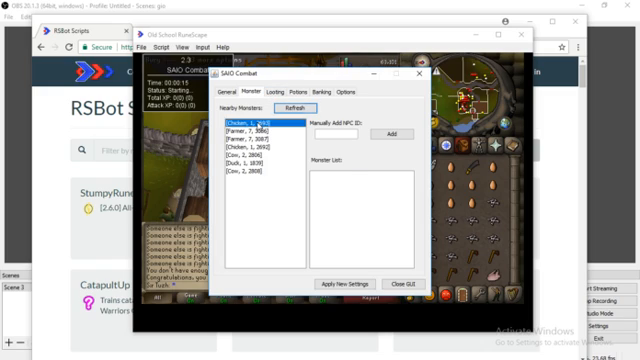